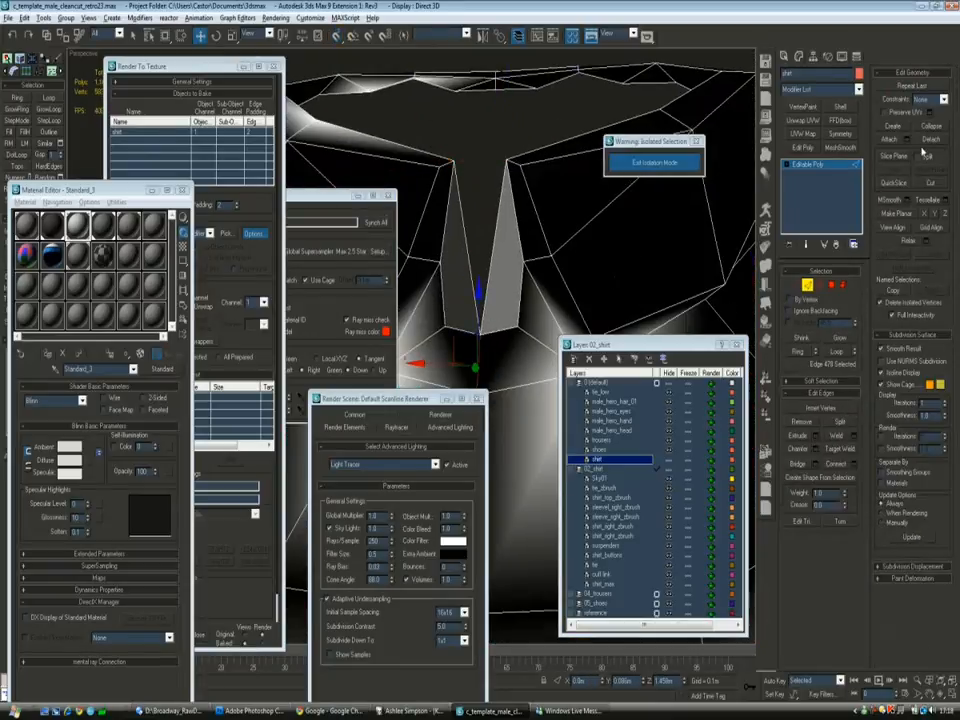
Bake the normal map with Render To Texture and view the output image in IrfanView.
left_click(806, 284)
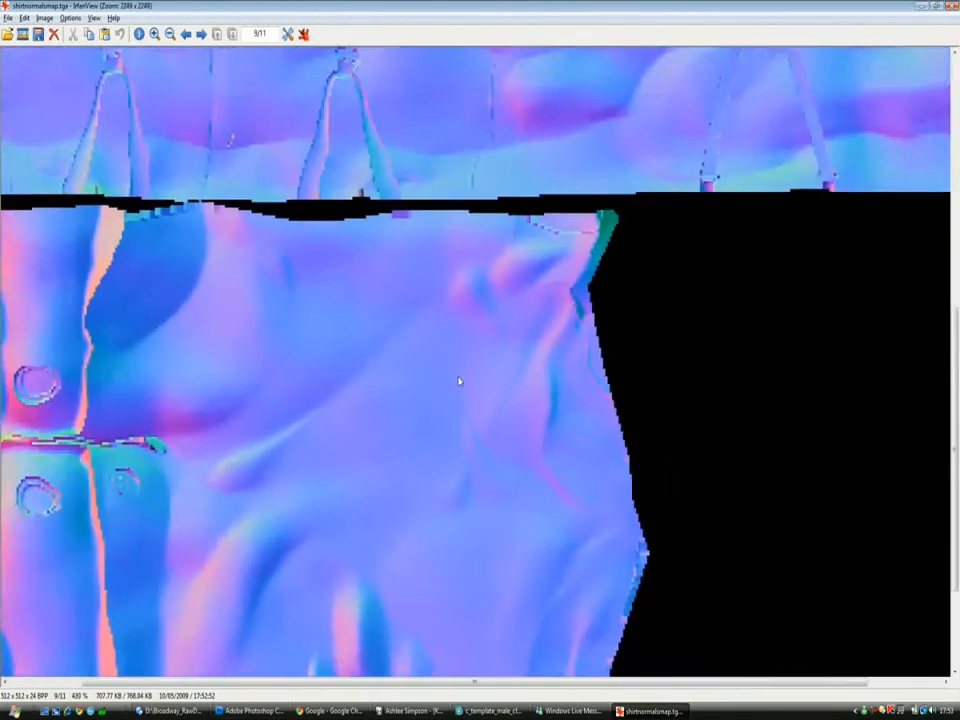
Close the normal map preview and return to the Edit UVWs window over the map.
left_click(488, 712)
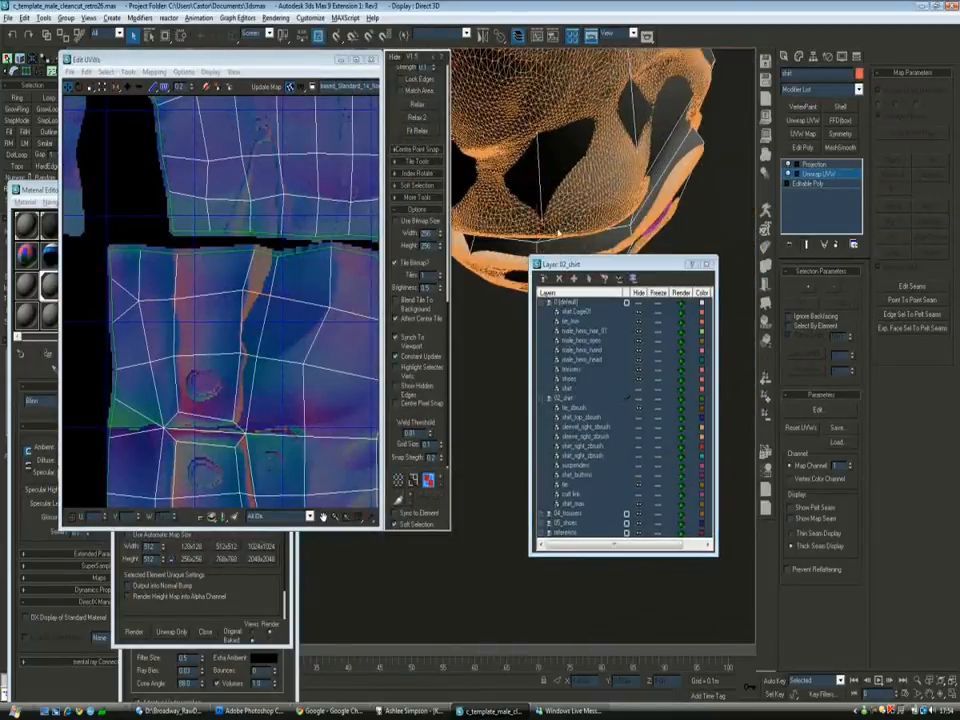
Close the UV editor and load the assembled businessman scene with its Multi/Sub-Object material.
left_click(808, 184)
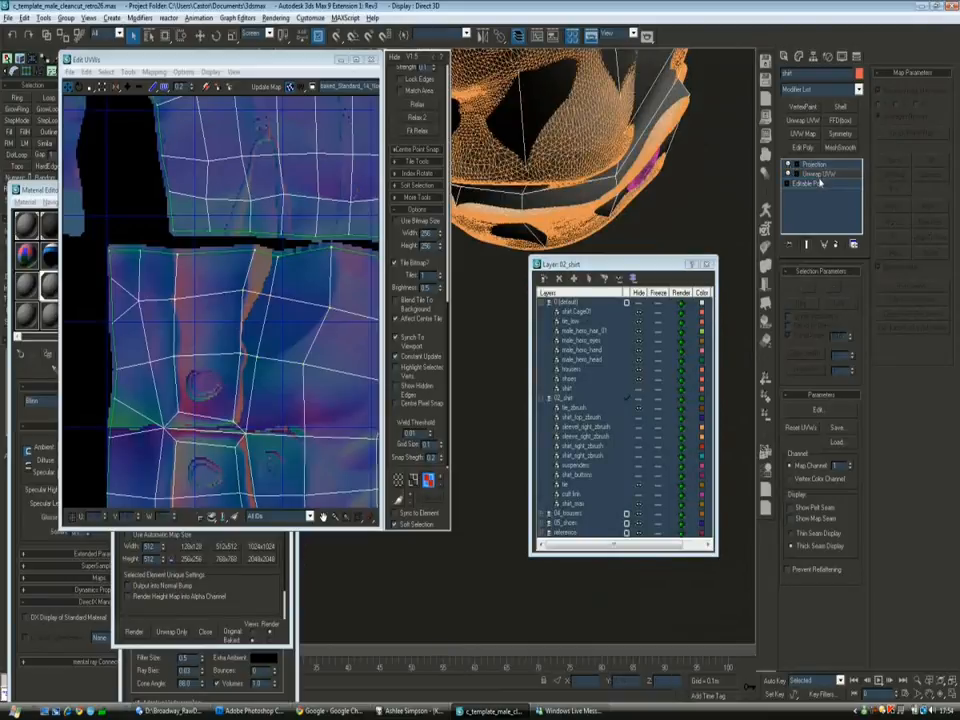
left_click(788, 172)
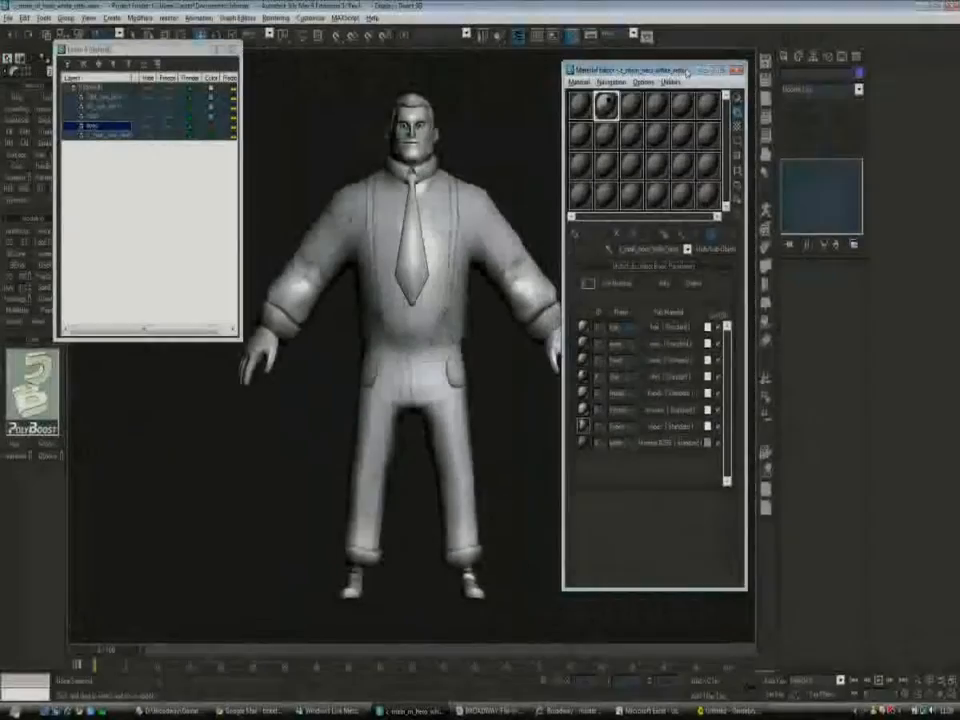
Inspect the head, tie and suspenders up close, then bring the model into Gamebryo Scene Designer.
left_click_drag(650, 68, 196, 108)
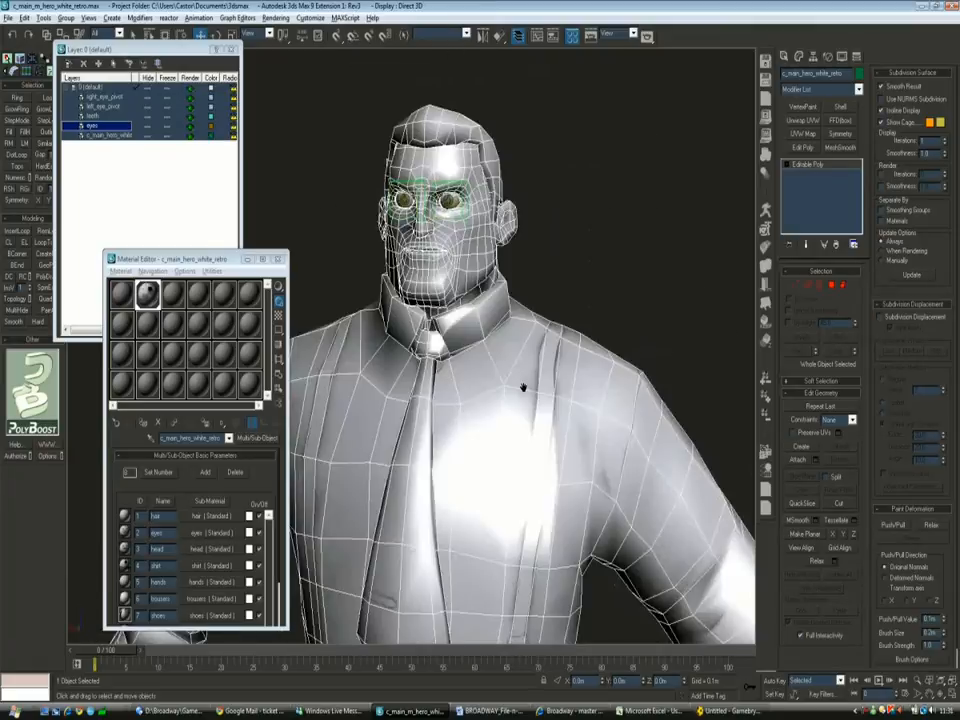
left_click_drag(520, 384, 536, 264)
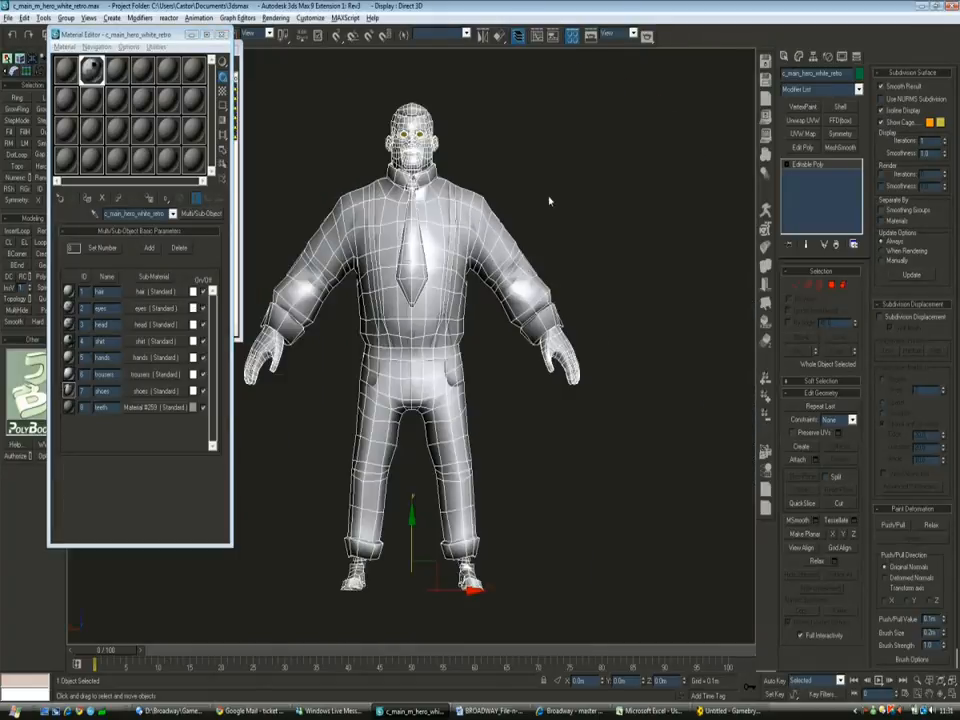
left_click(548, 200)
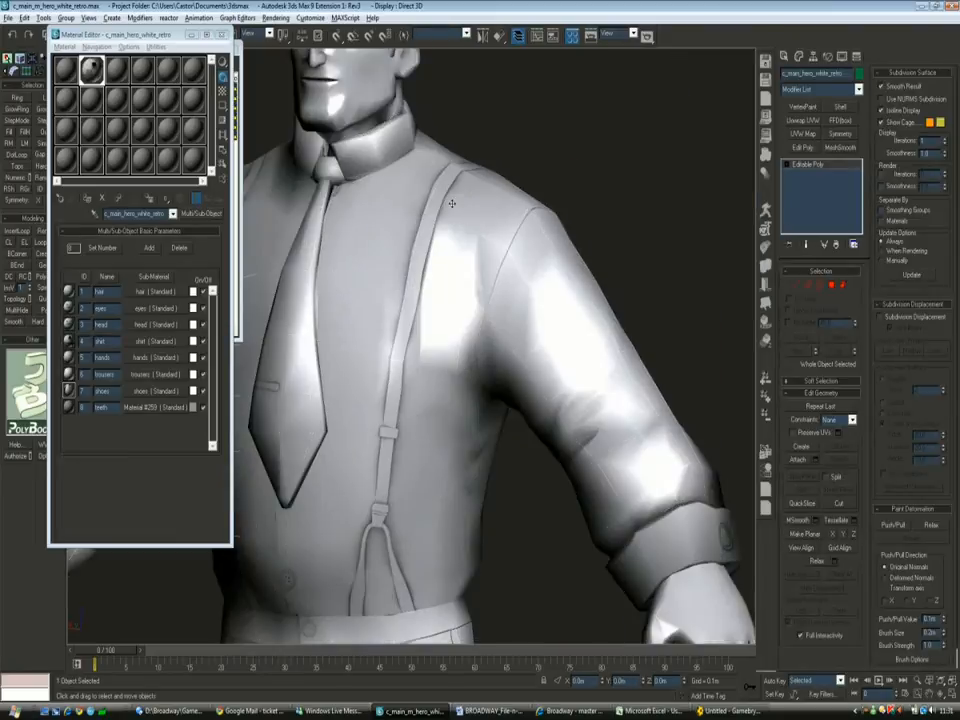
mouse_move(524, 288)
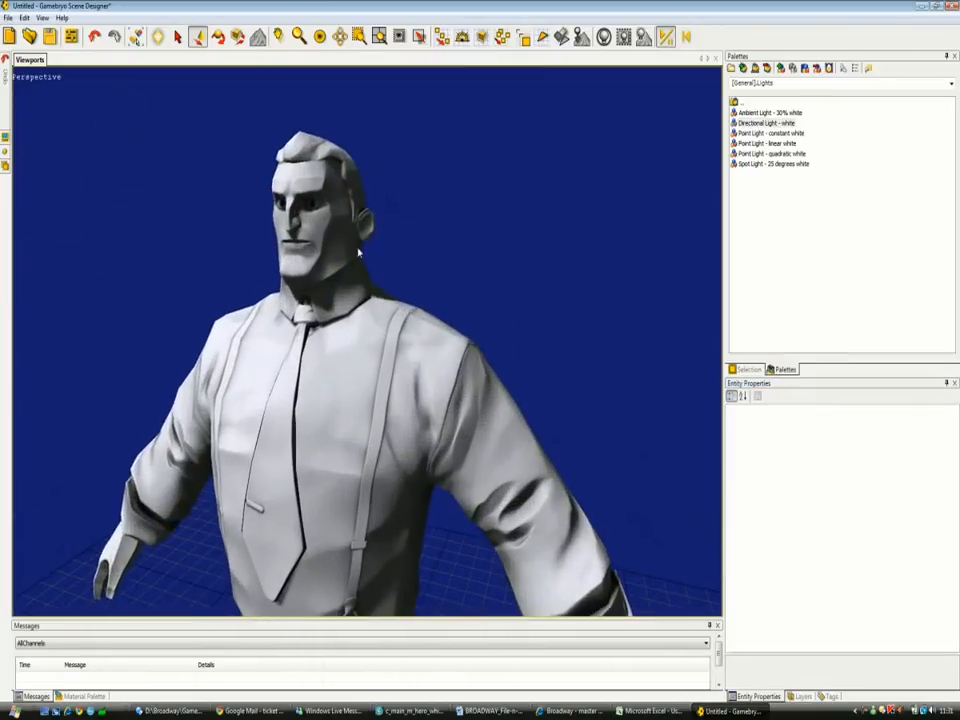
Orbit and zoom around the shoulder and back to examine the suspender strap, then view the head AO bitmap.
left_click_drag(360, 250, 490, 236)
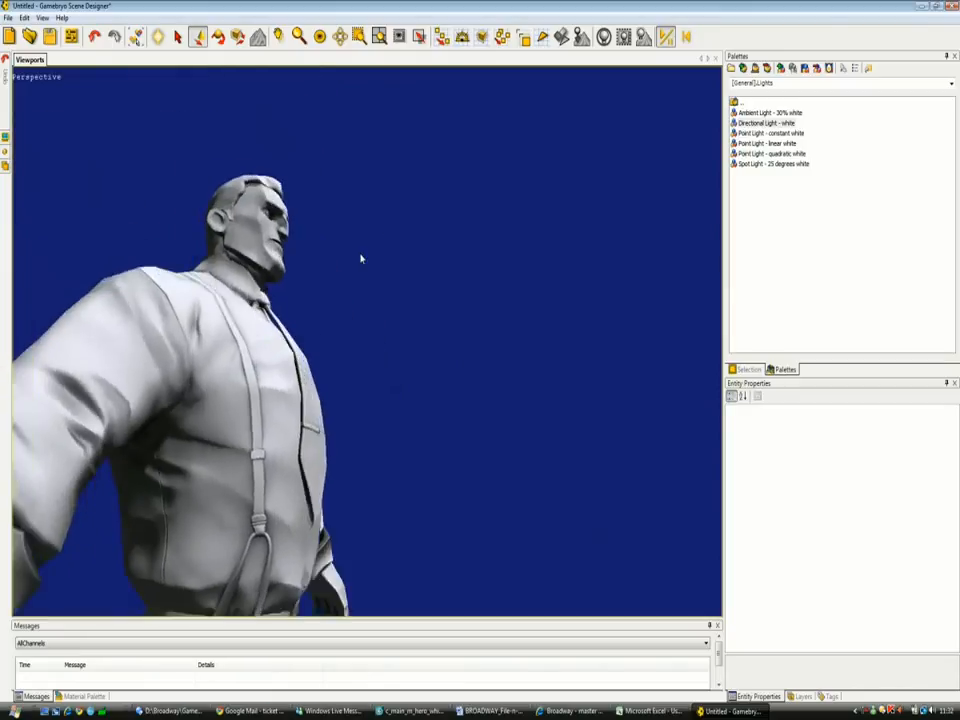
left_click_drag(360, 260, 462, 408)
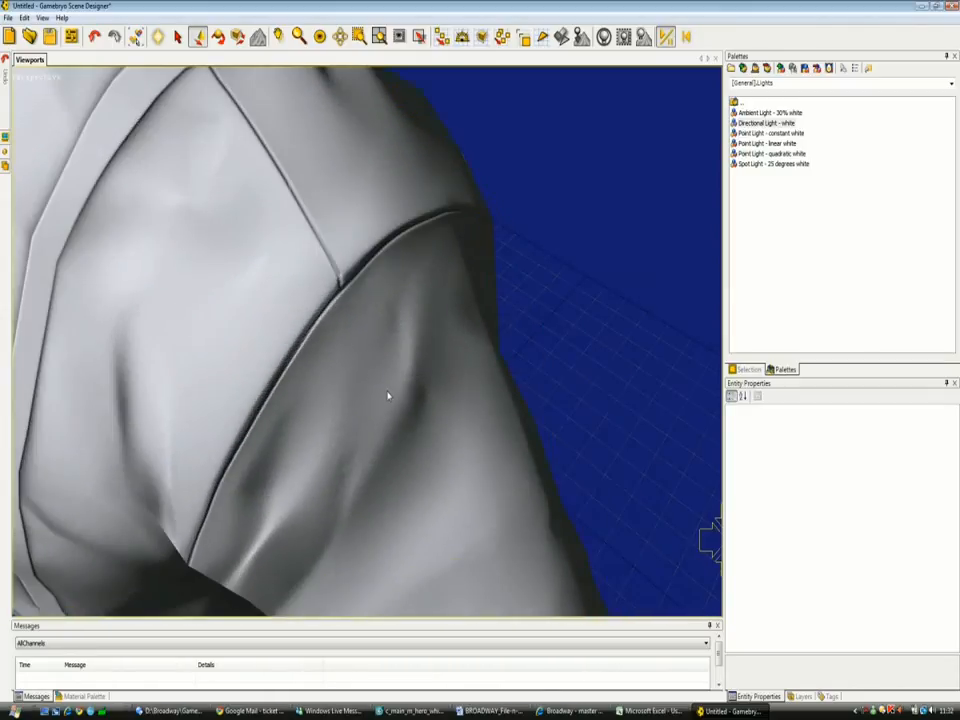
left_click_drag(388, 396, 340, 284)
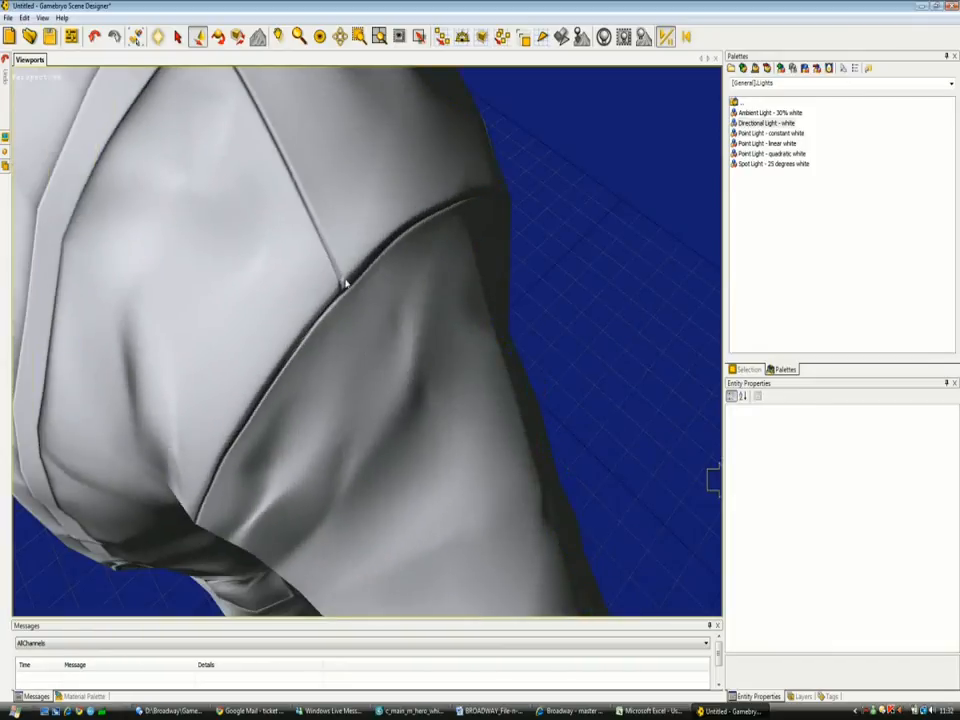
left_click_drag(344, 284, 396, 368)
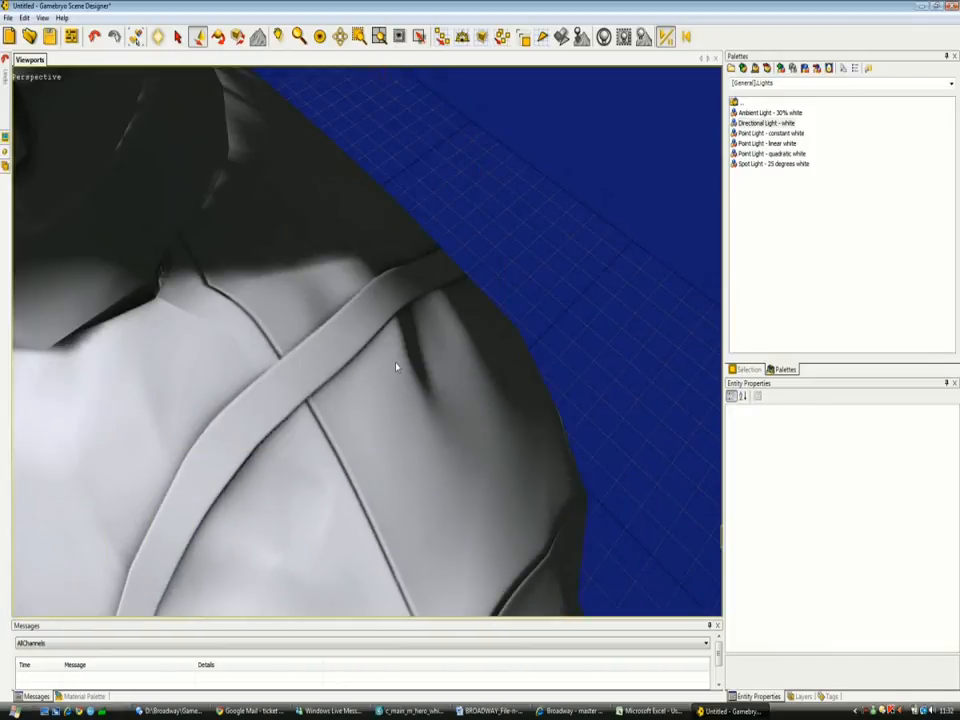
left_click_drag(396, 368, 268, 332)
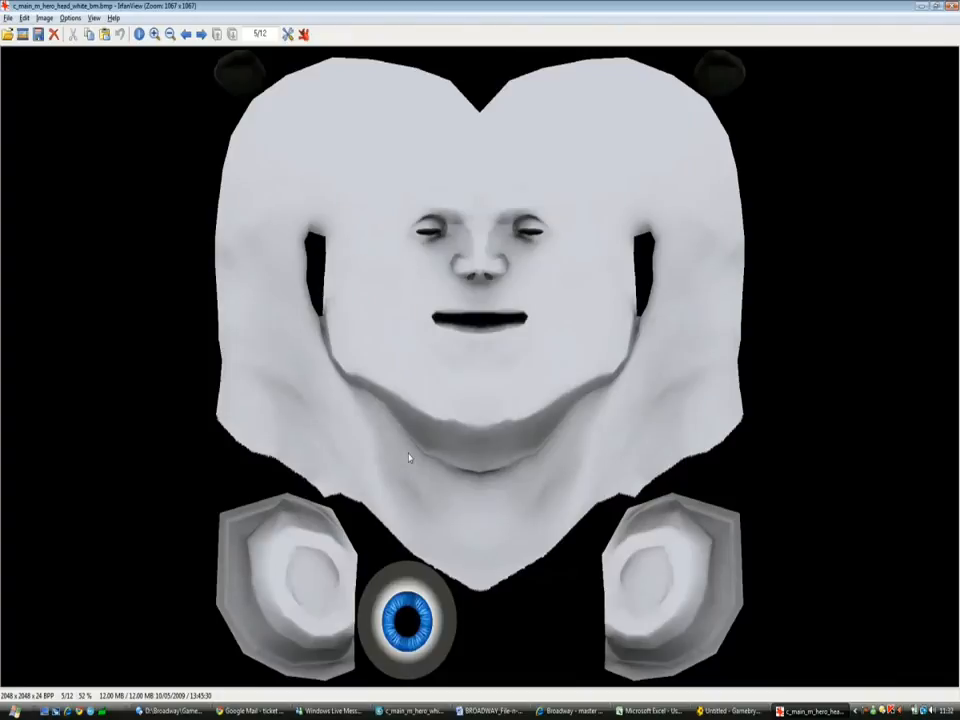
Step through the shirt AO, shoe AO and shoe normal maps to the trousers AO map.
left_click(198, 32)
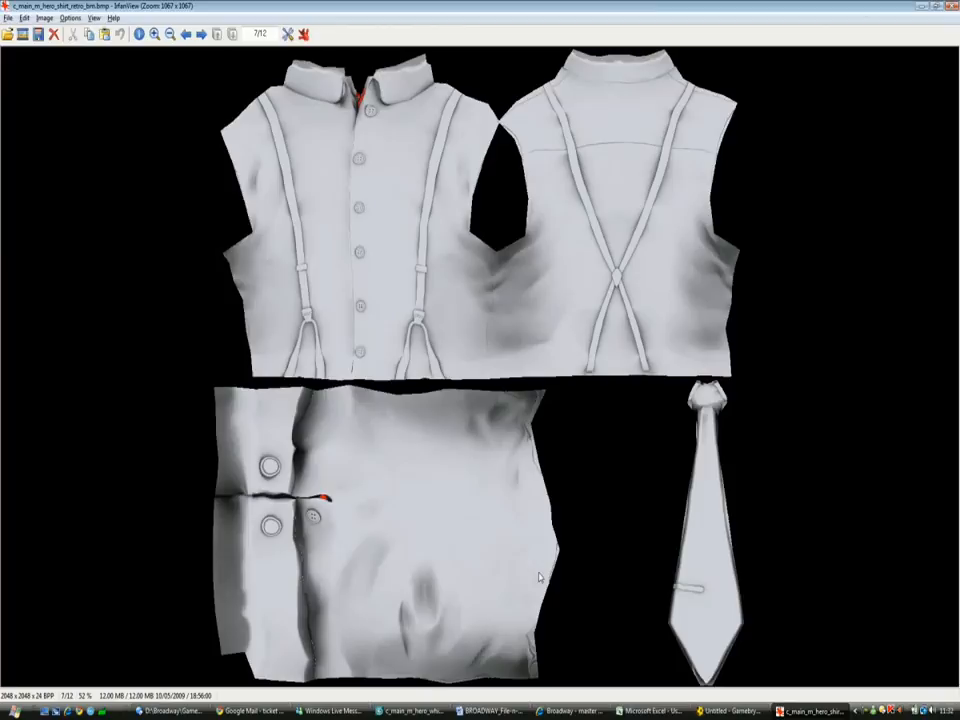
mouse_move(500, 390)
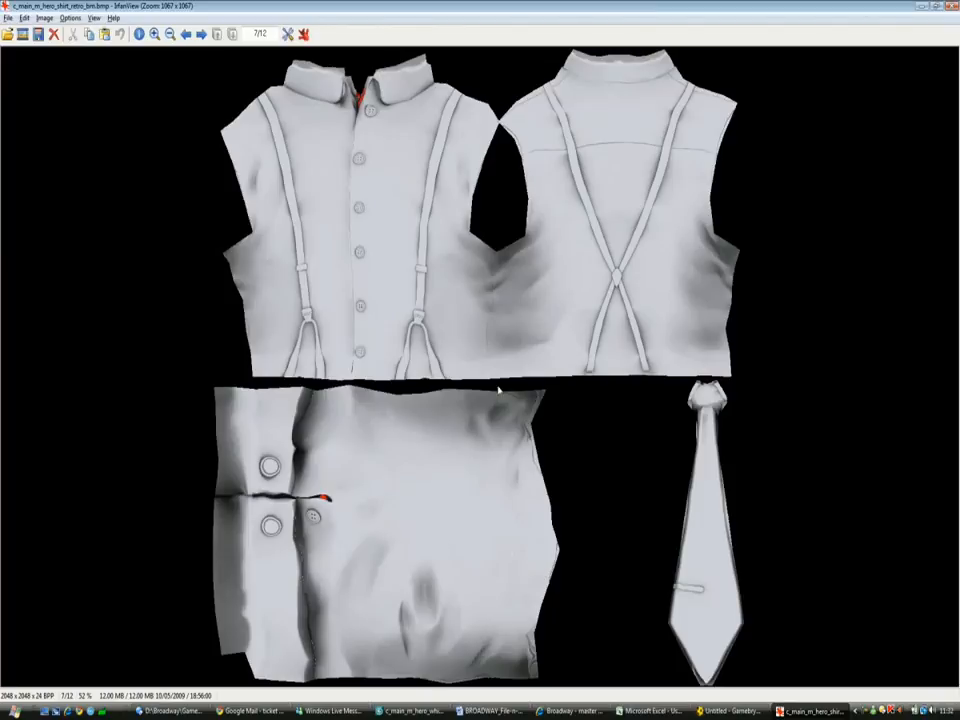
mouse_move(638, 206)
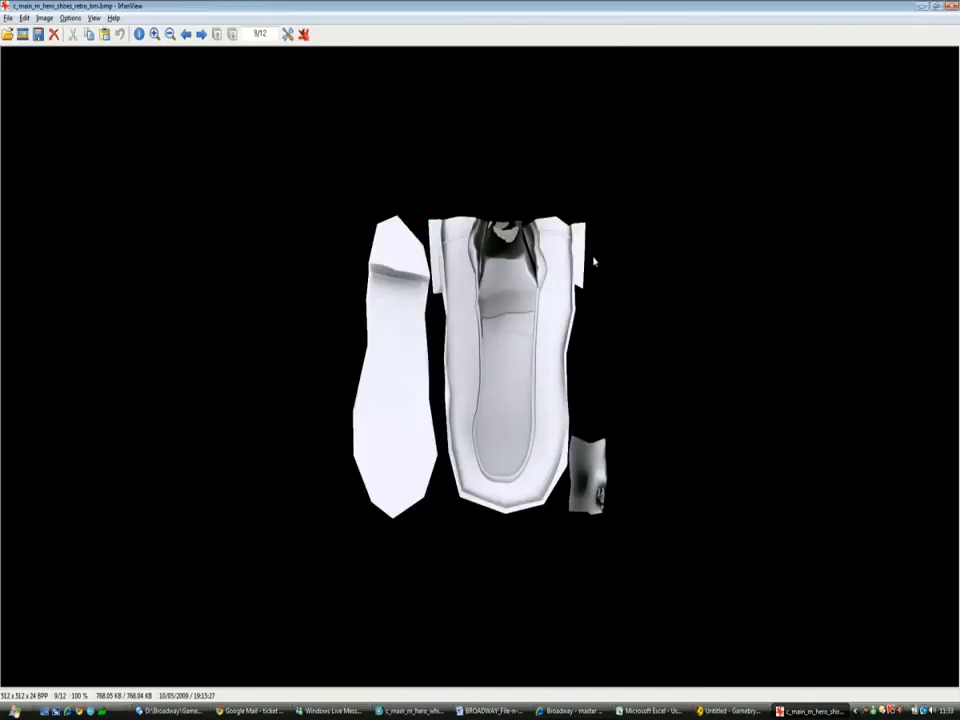
mouse_move(478, 284)
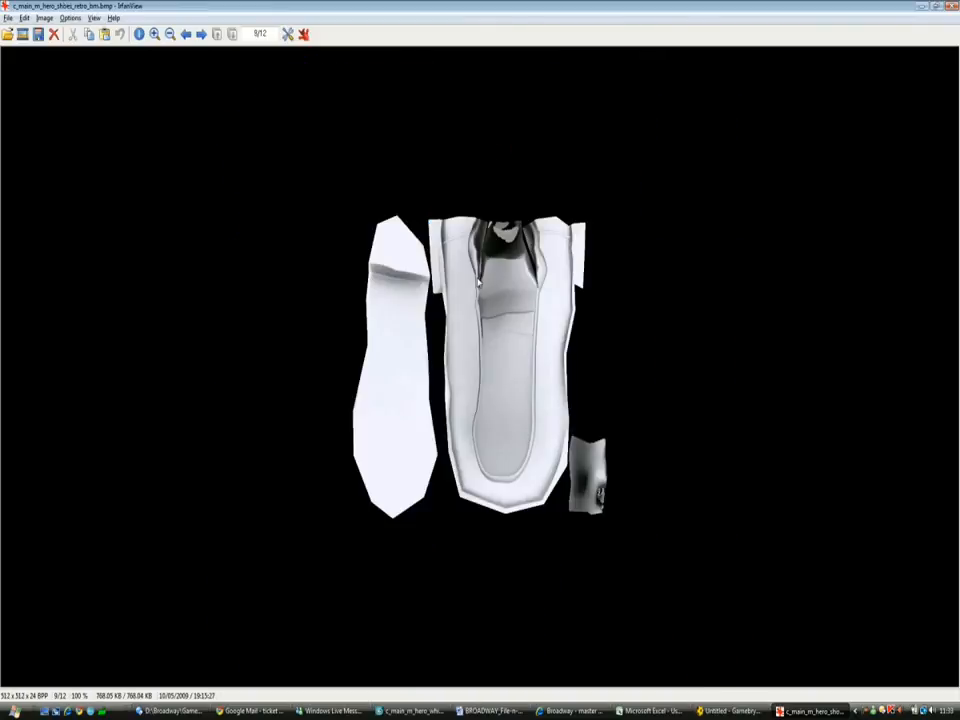
mouse_move(480, 300)
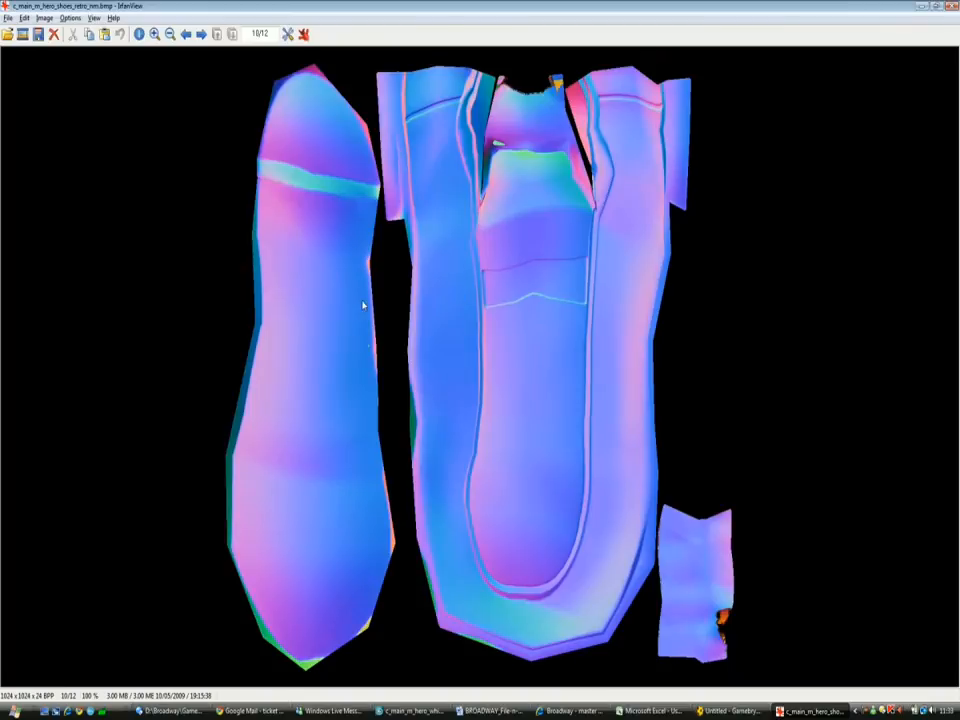
mouse_move(390, 528)
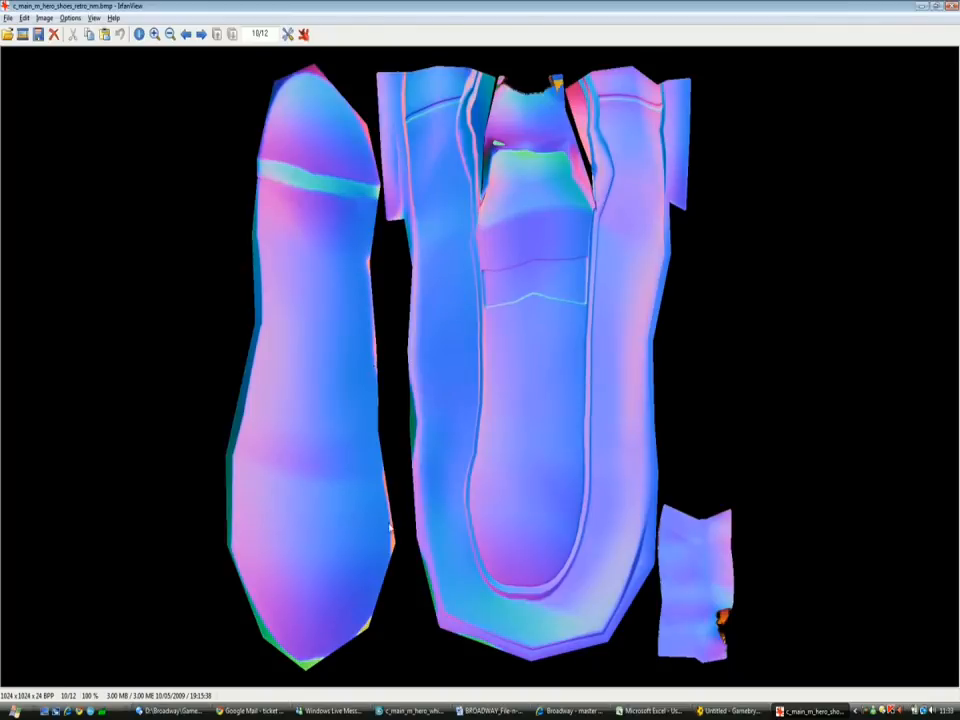
left_click(200, 34)
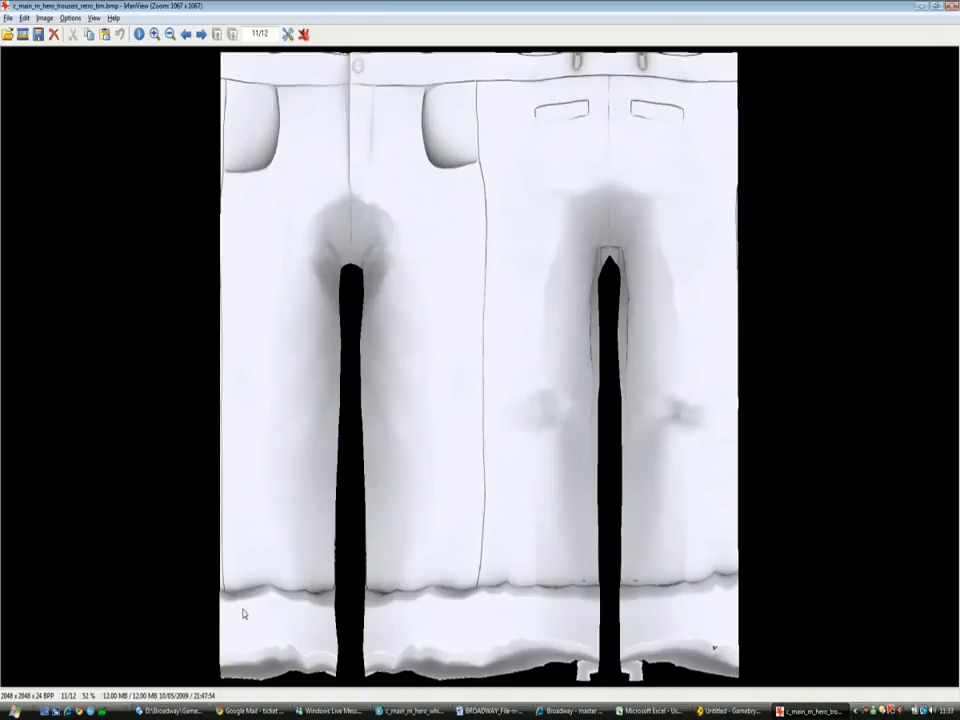
mouse_move(384, 596)
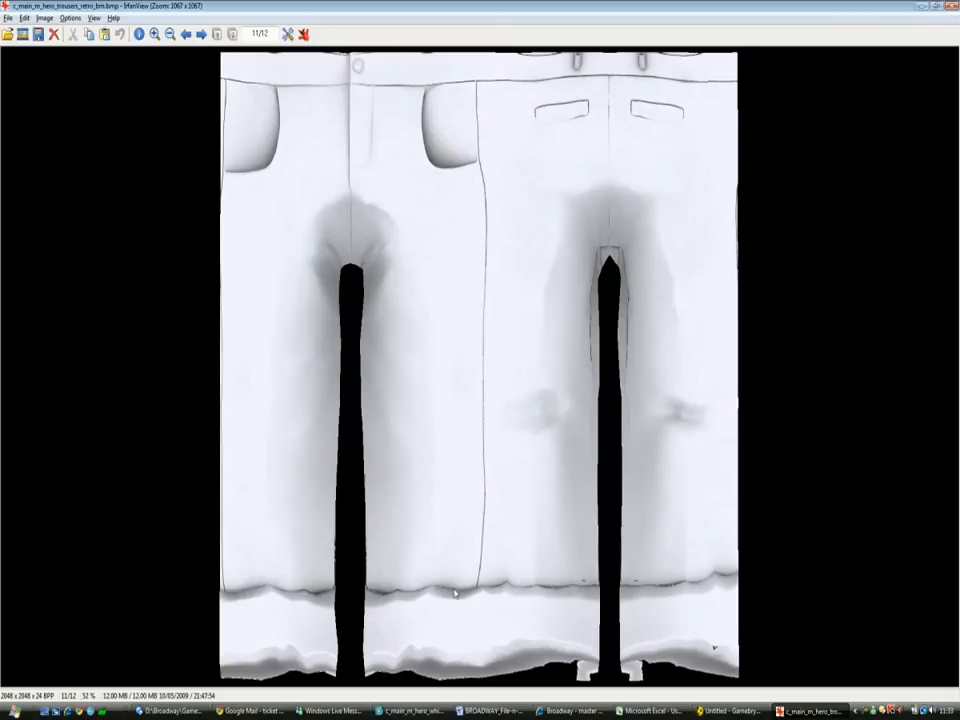
mouse_move(644, 596)
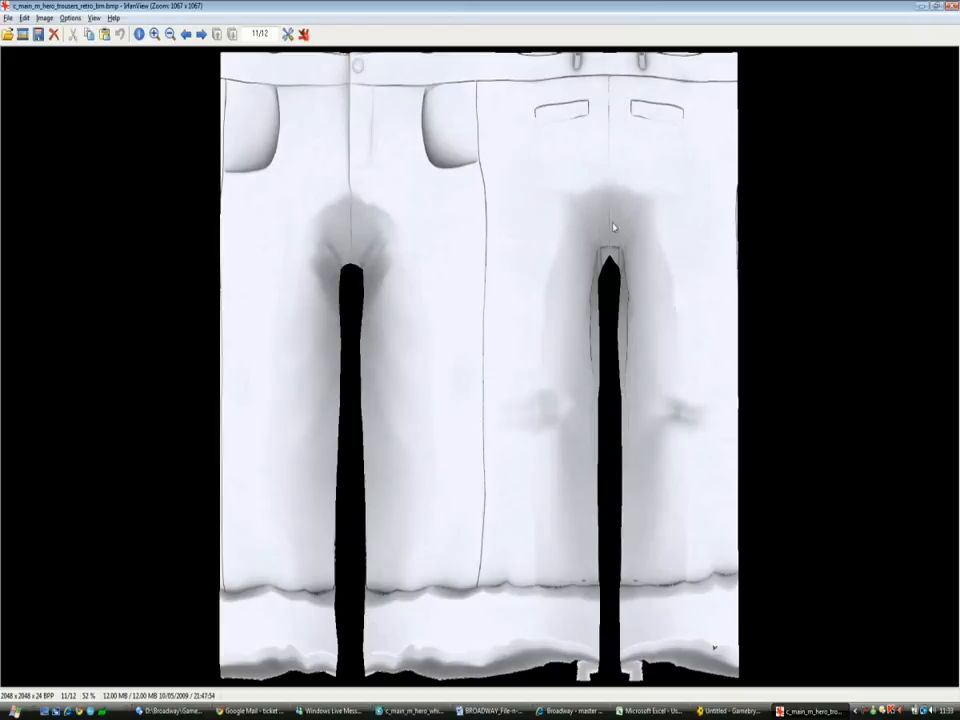
mouse_move(580, 72)
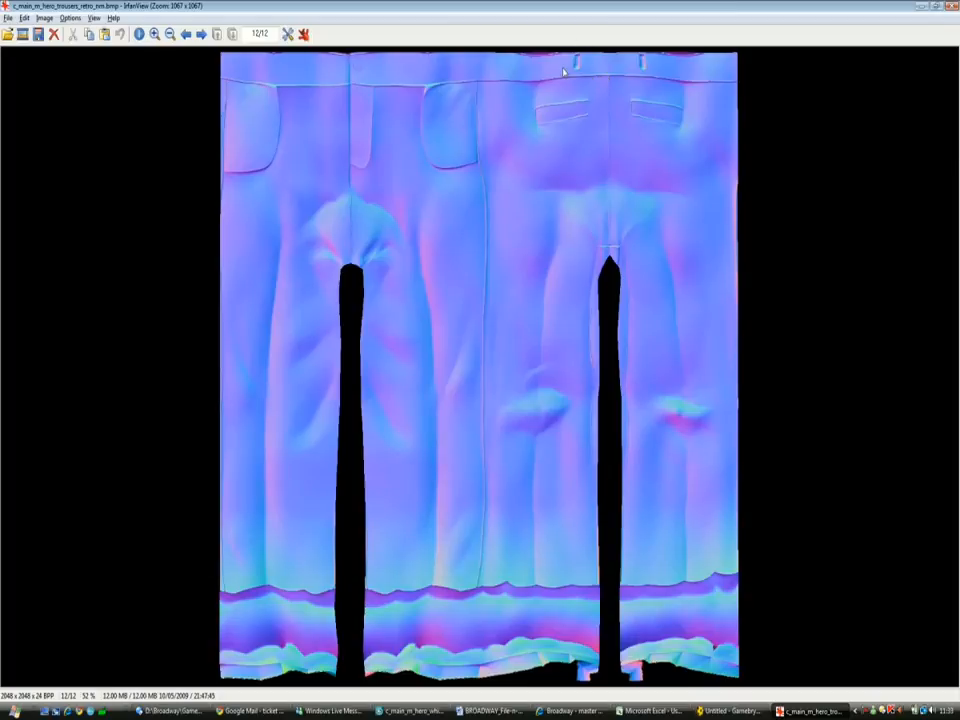
View the trousers normal map, then return to Gamebryo Scene Designer with the directional light selected.
left_click(152, 34)
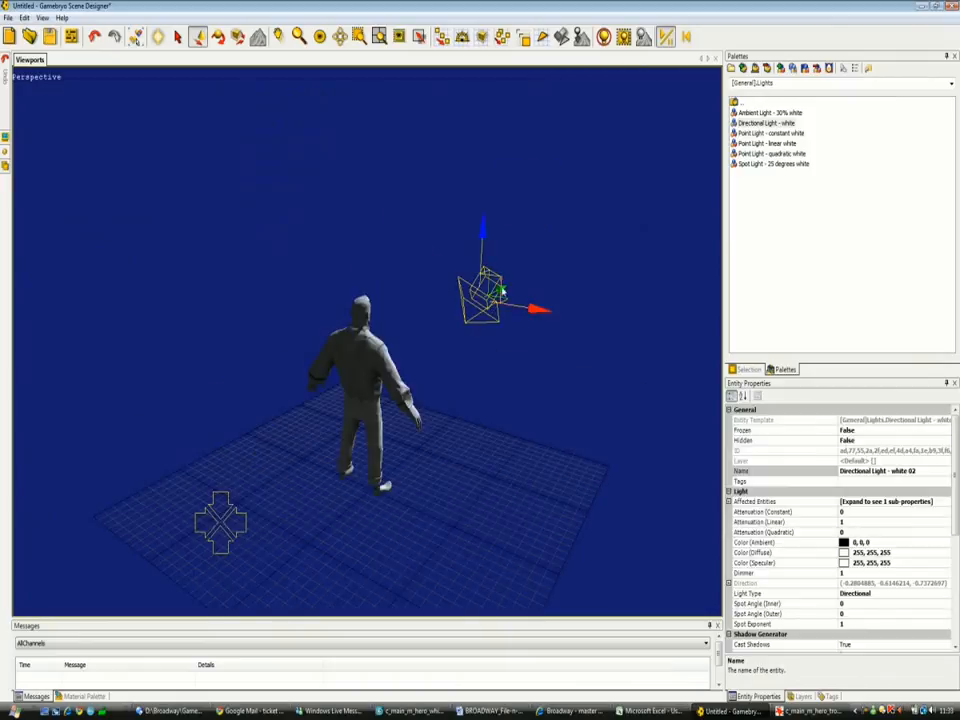
Re-aim the directional light to brighten the character's back and select the character model.
left_click_drag(490, 290, 420, 330)
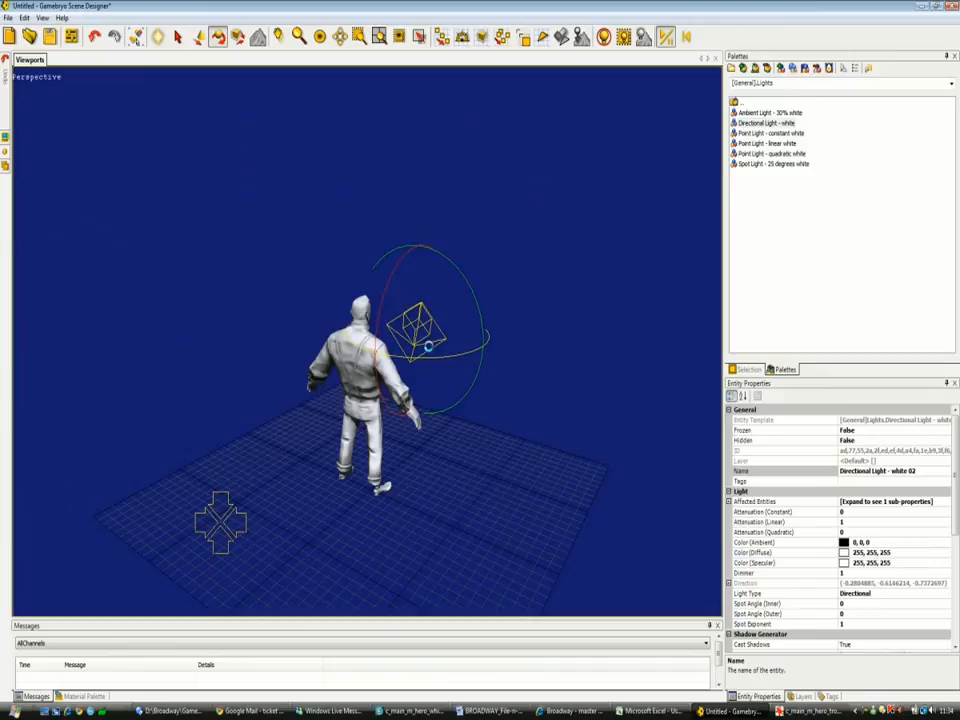
left_click(360, 350)
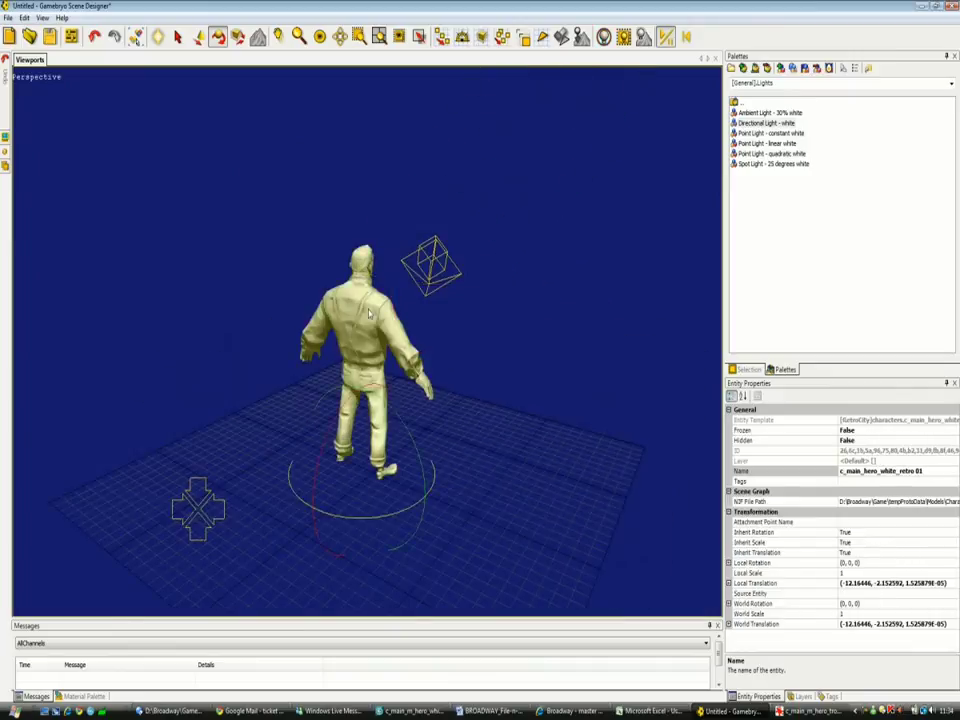